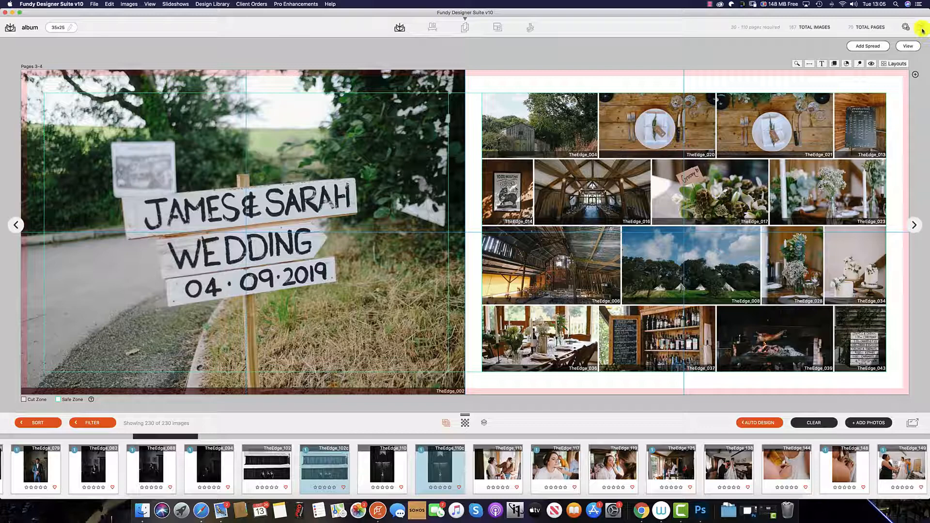
# - Export the album for Proofer into the empty untitled folder inside 2019
pyautogui.click(922, 27)
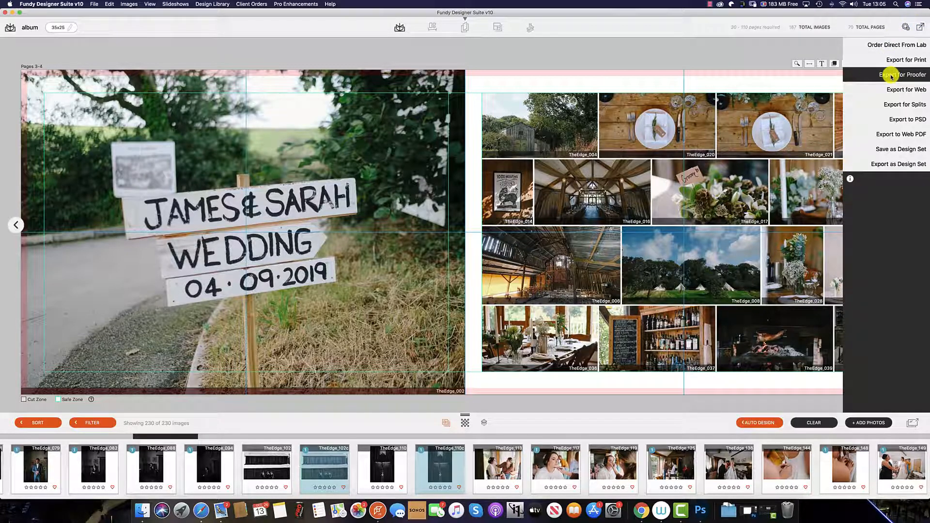
pyautogui.click(904, 75)
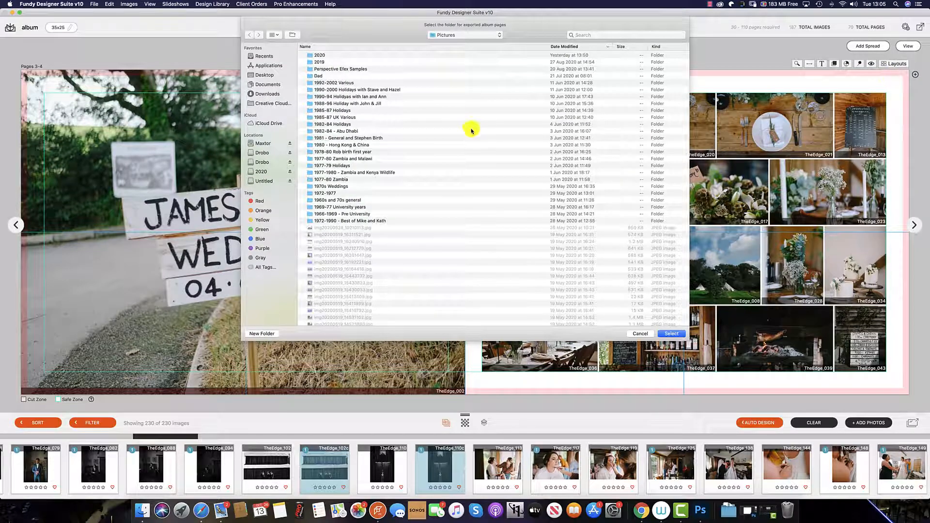
pyautogui.click(263, 152)
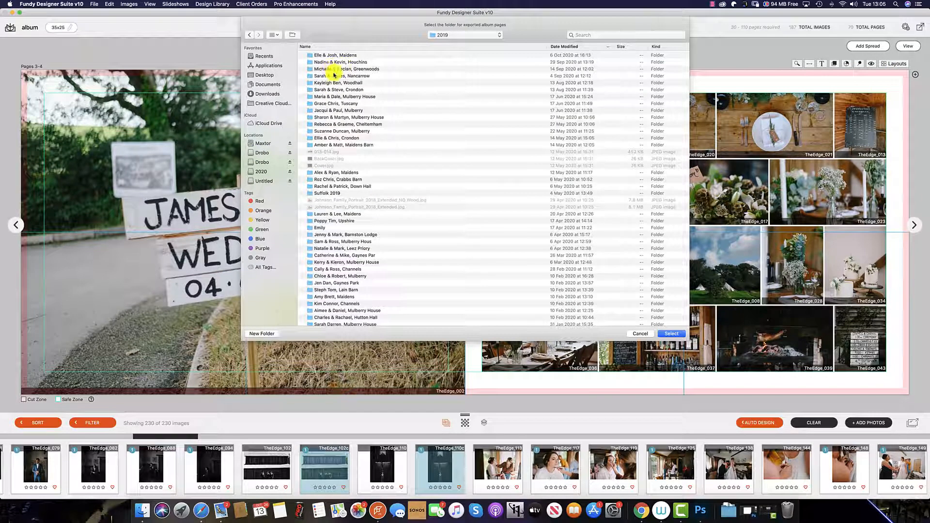
pyautogui.doubleClick(343, 76)
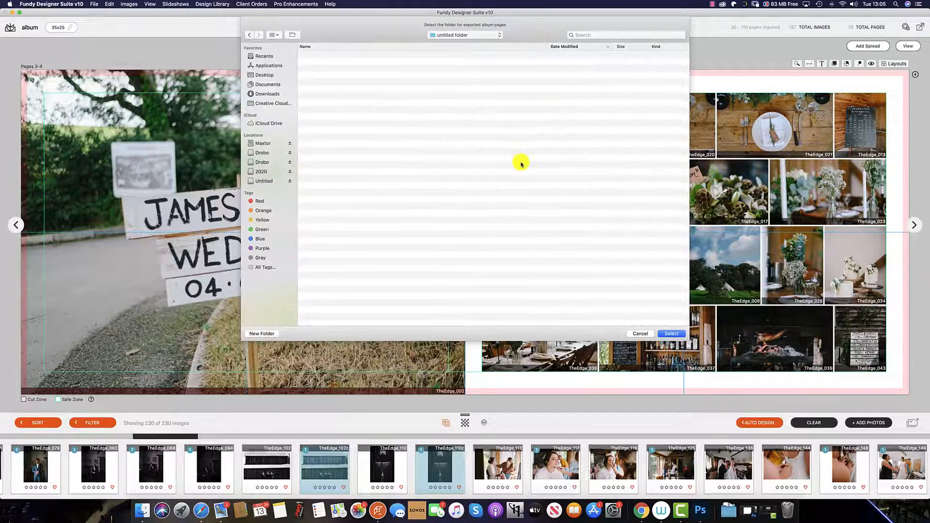
pyautogui.moveTo(672, 333)
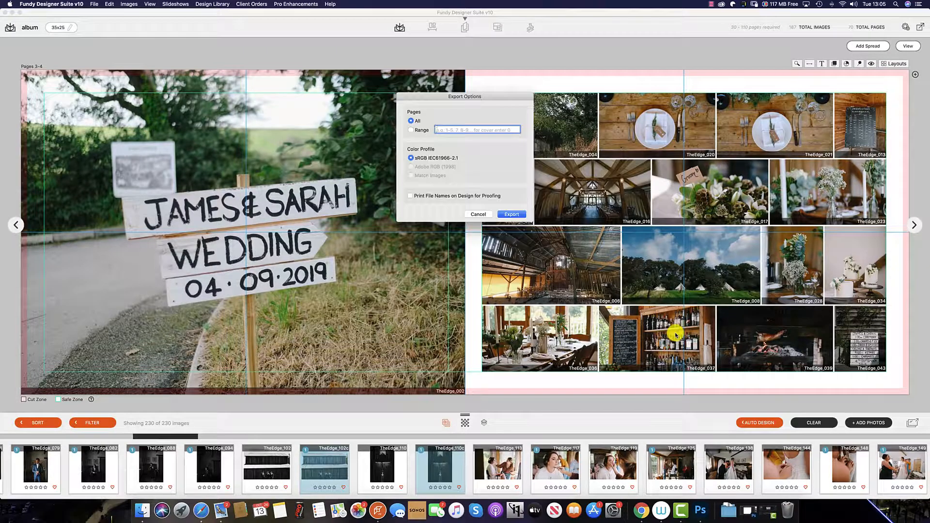
pyautogui.moveTo(497, 190)
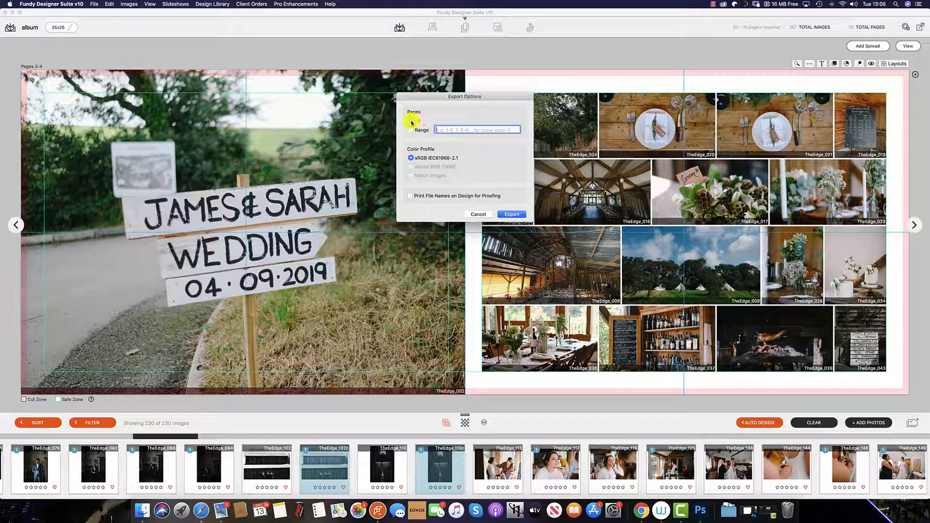
# - Export all album pages in sRGB for proofing
pyautogui.click(411, 121)
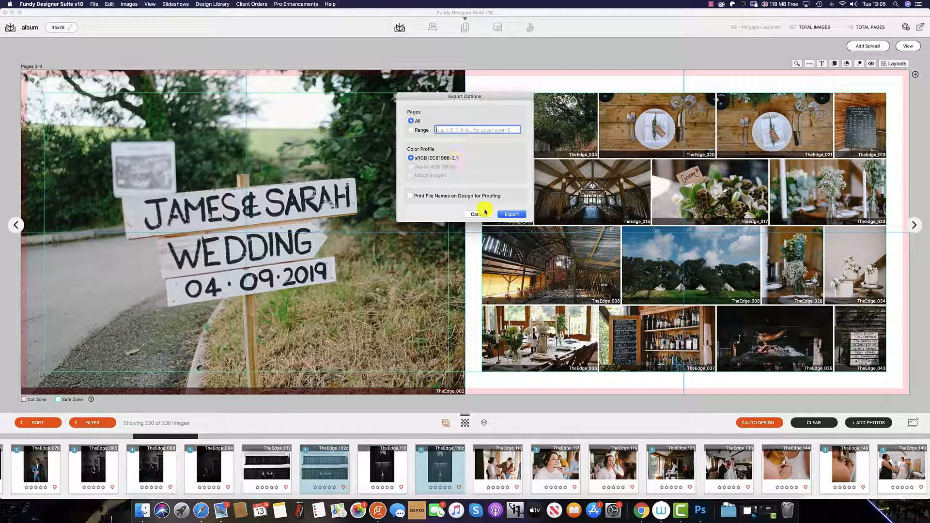
pyautogui.click(511, 214)
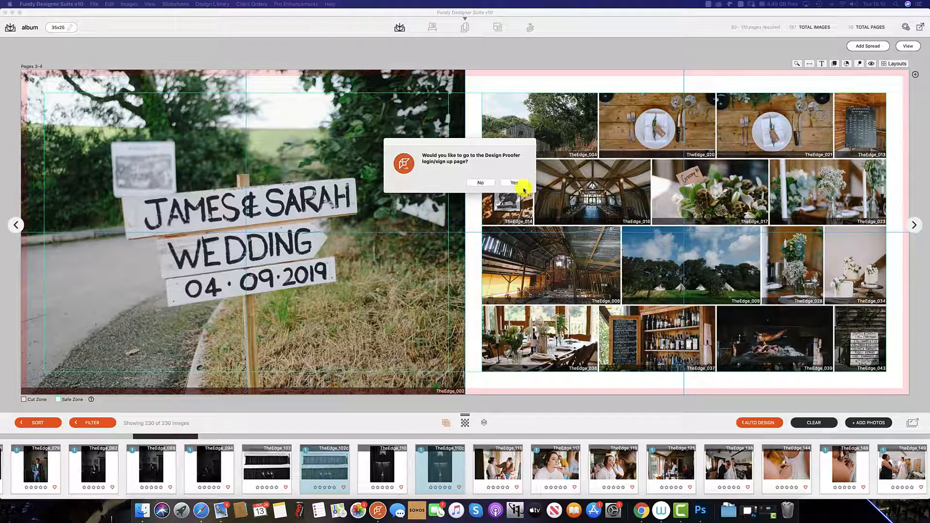
# - Go to the Design Proofer page in Safari and log in to the account
pyautogui.click(514, 182)
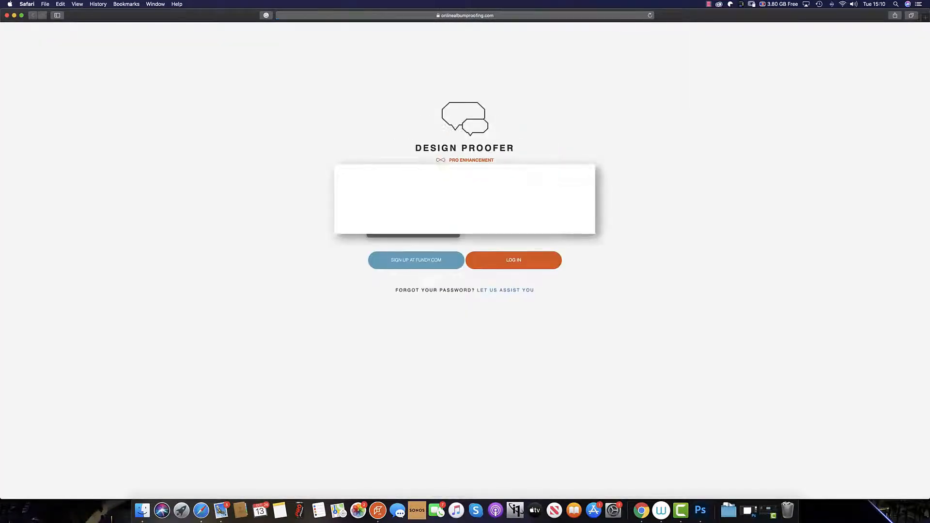
pyautogui.click(513, 260)
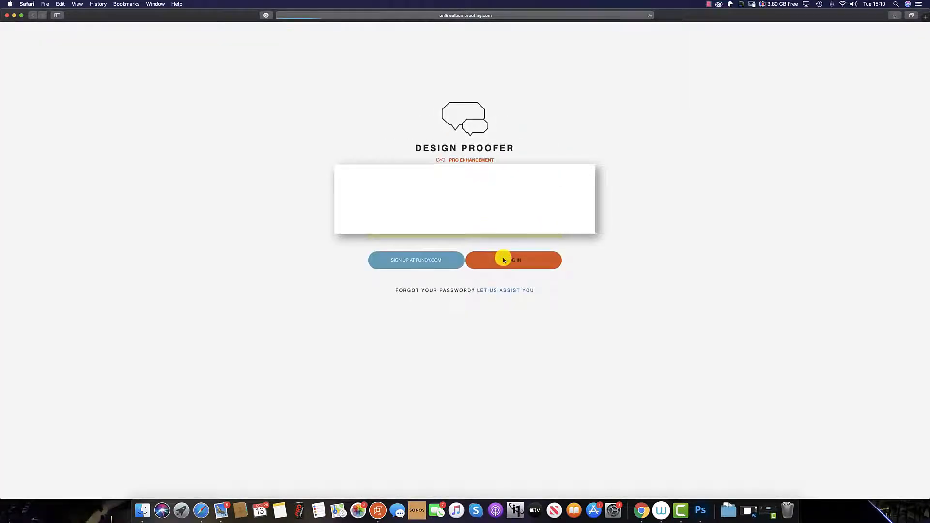
pyautogui.click(513, 260)
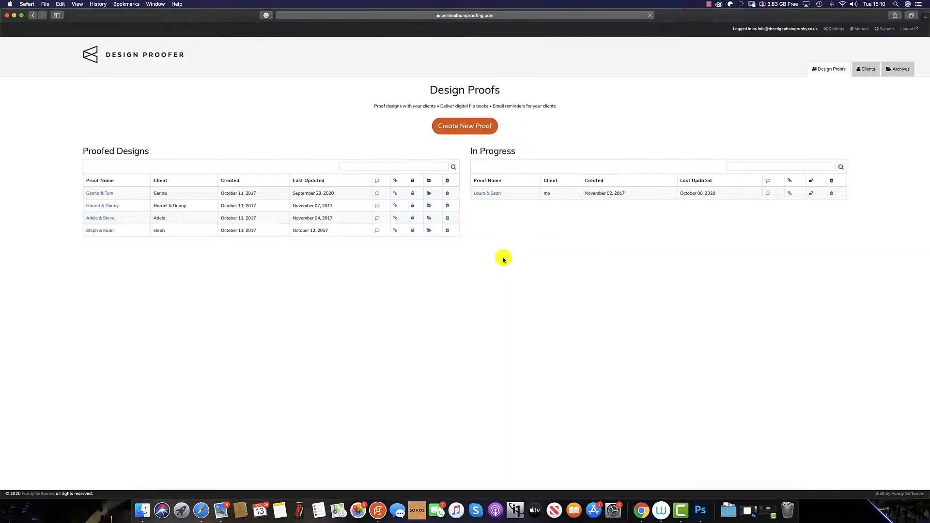
pyautogui.moveTo(526, 139)
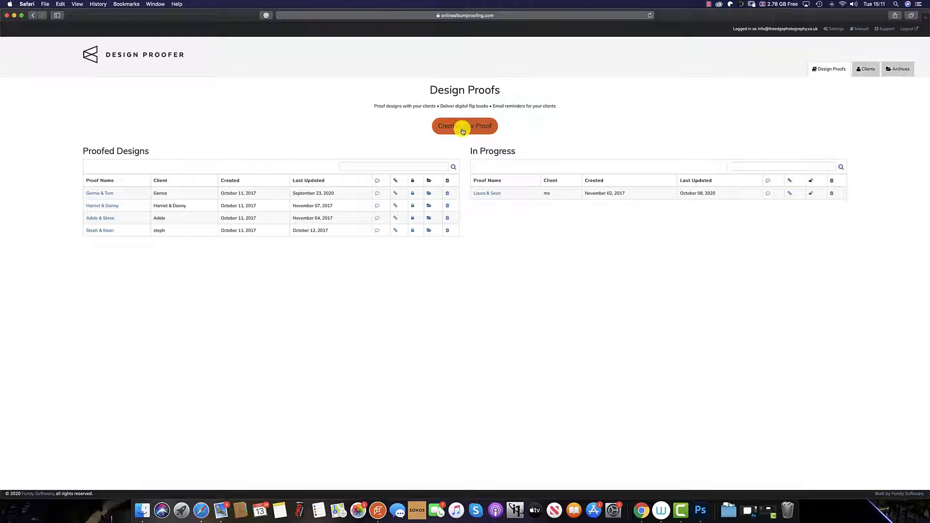
# - Start a new proof named 'Main Wedding Album' and check the existing client list
pyautogui.click(464, 126)
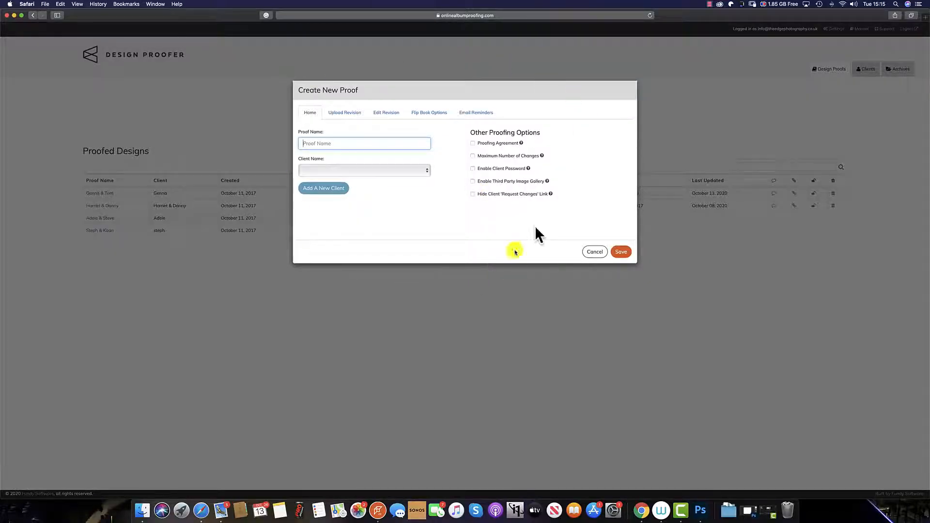
pyautogui.moveTo(419, 209)
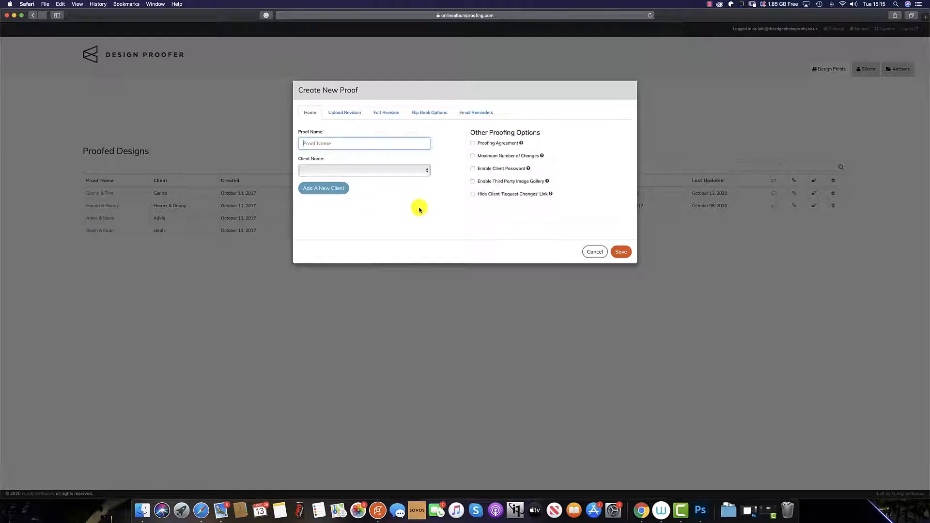
pyautogui.moveTo(415, 210)
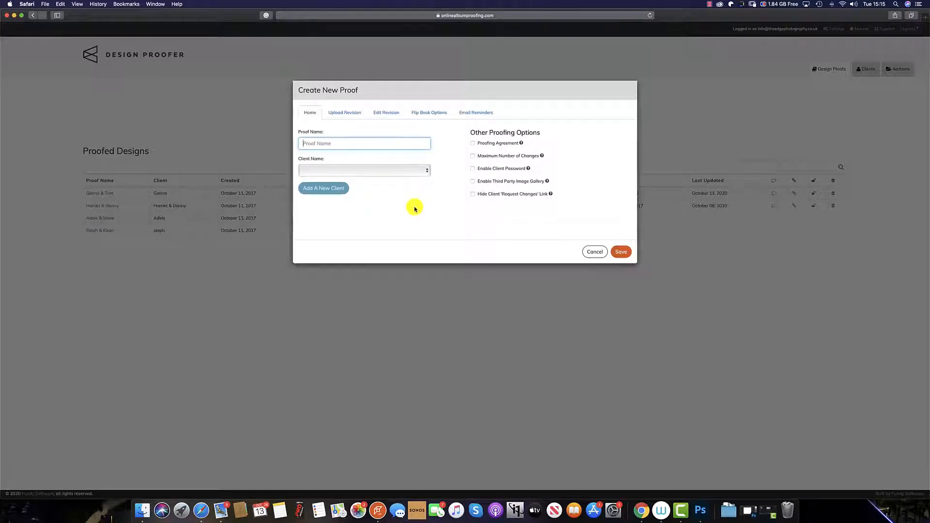
pyautogui.moveTo(300, 145)
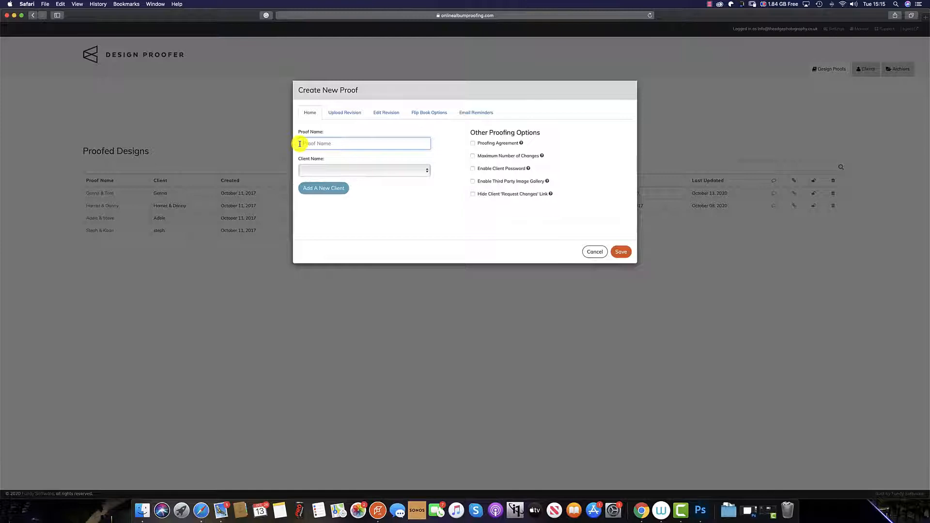
pyautogui.moveTo(390, 143)
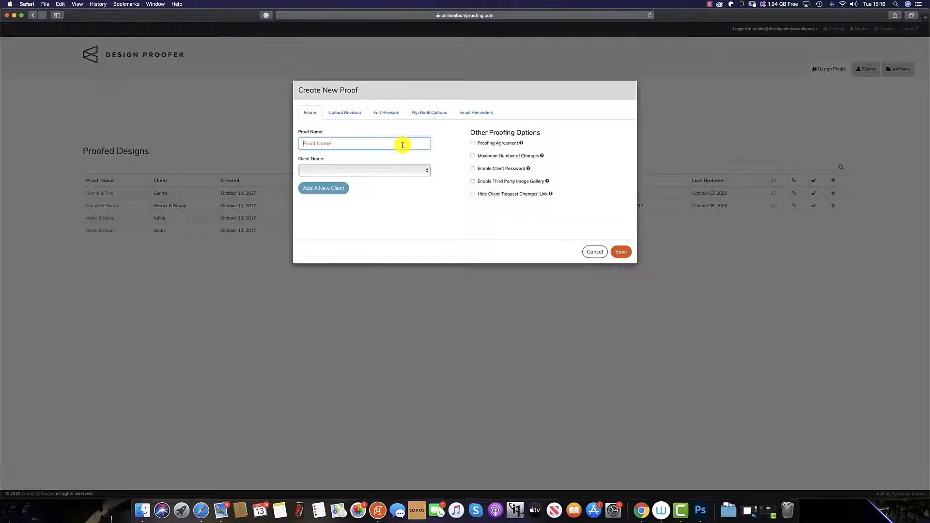
pyautogui.write('Main Wedding Album')
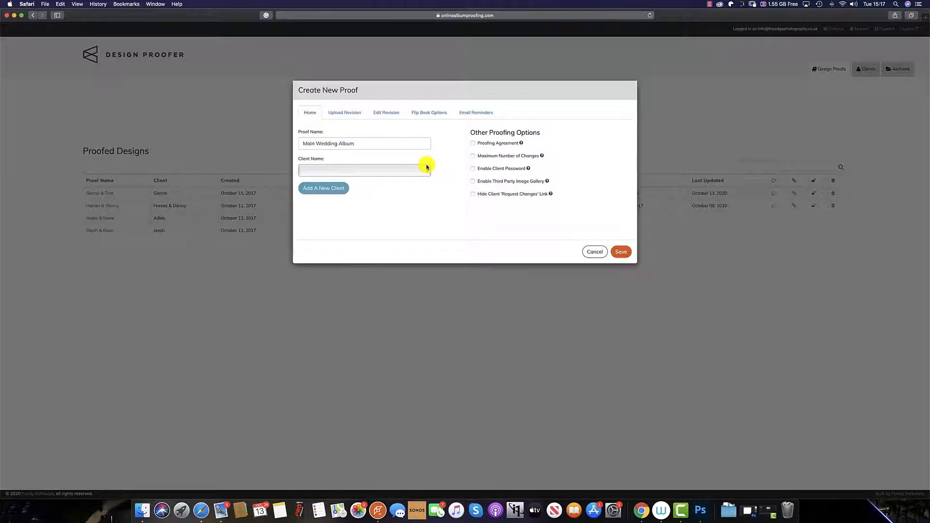
pyautogui.click(364, 170)
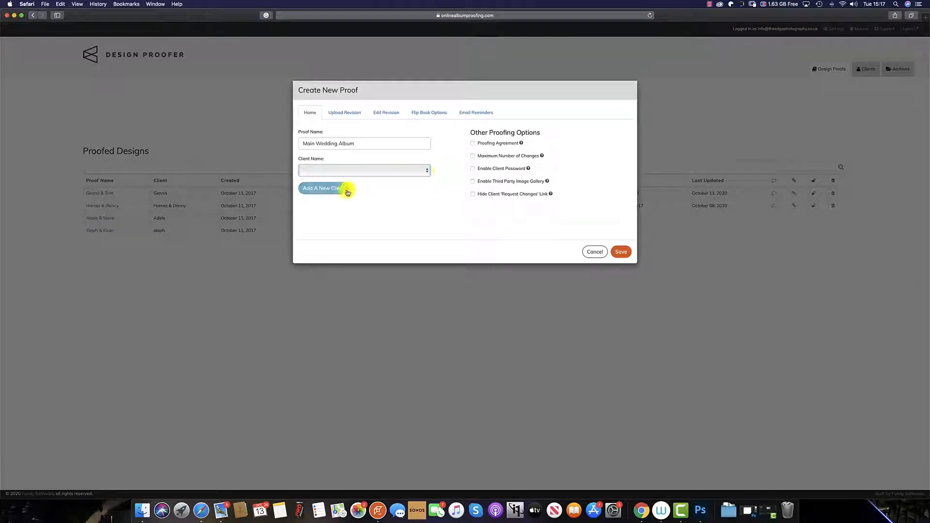
pyautogui.click(323, 188)
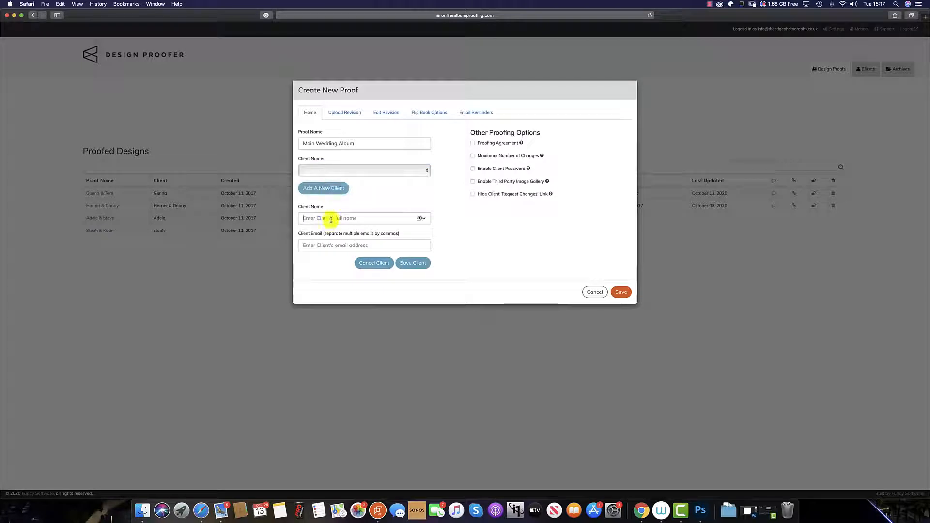
pyautogui.click(362, 218)
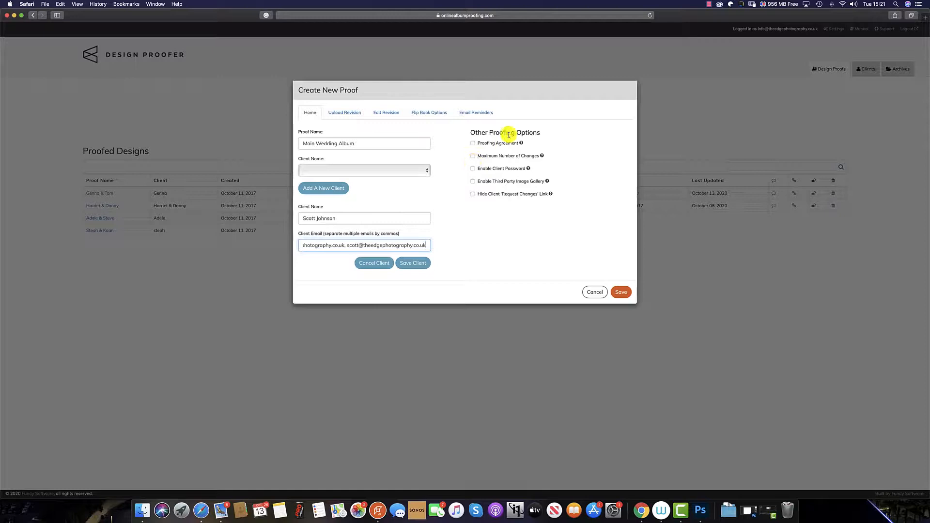
pyautogui.moveTo(505, 224)
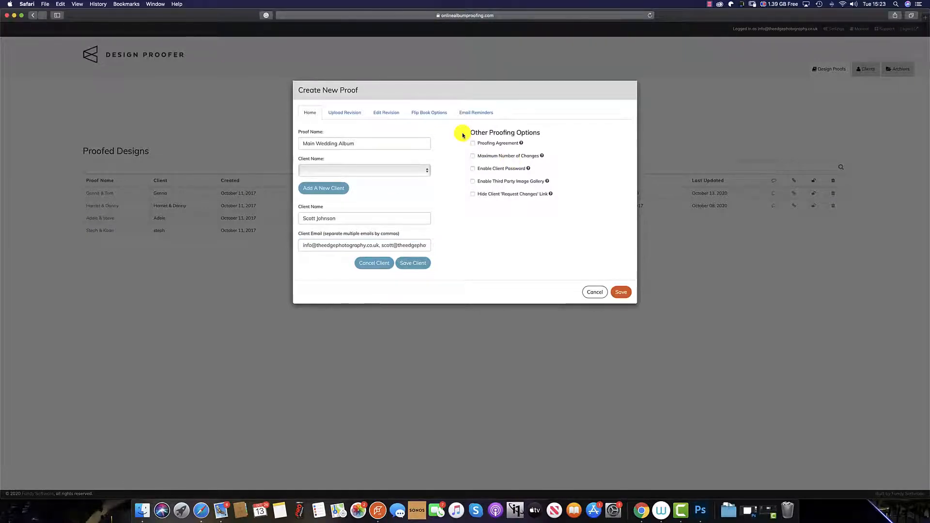
pyautogui.click(473, 144)
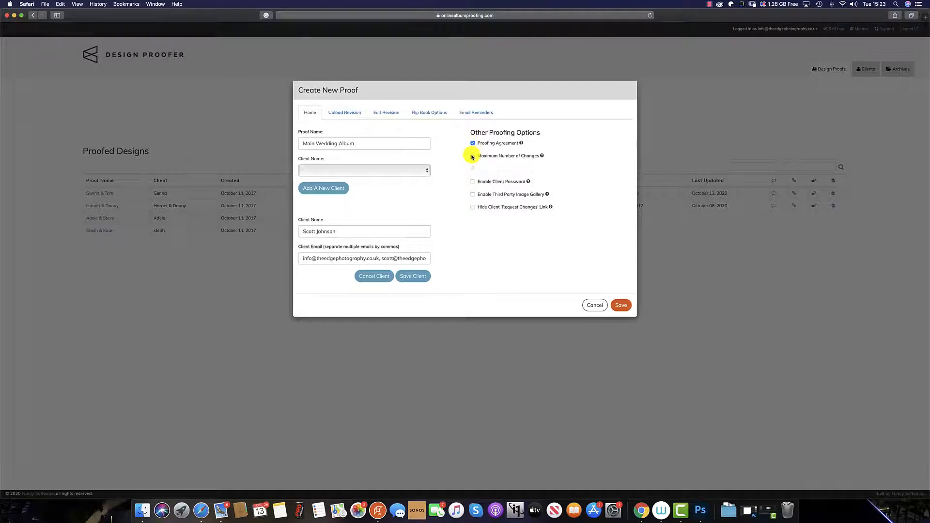
pyautogui.click(472, 155)
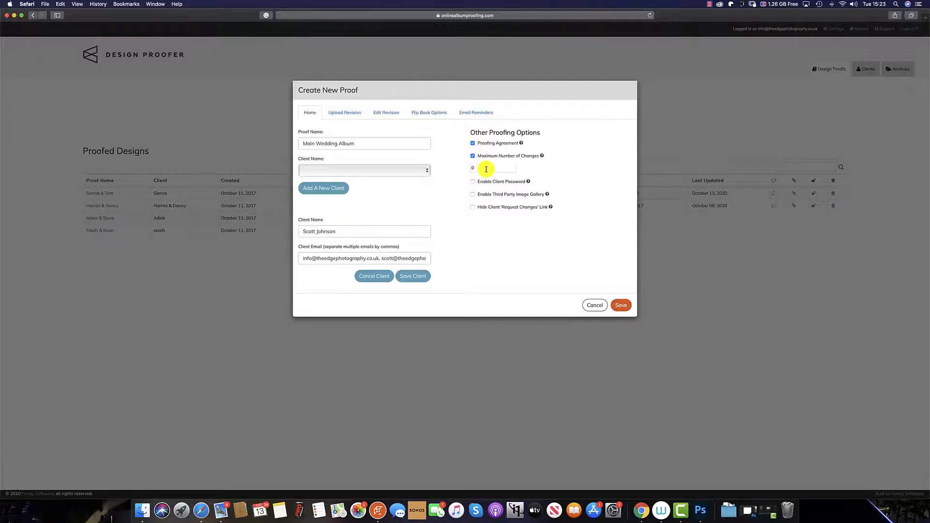
pyautogui.click(495, 168)
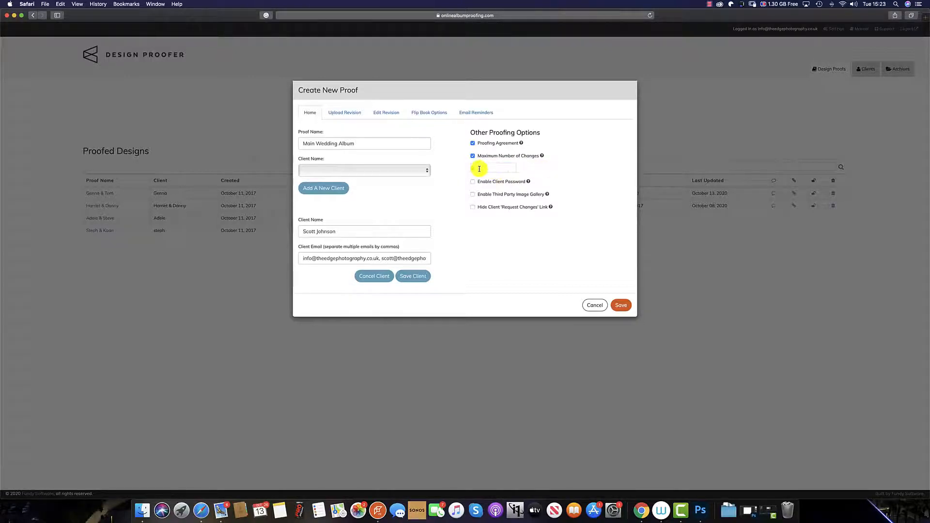
pyautogui.write('3')
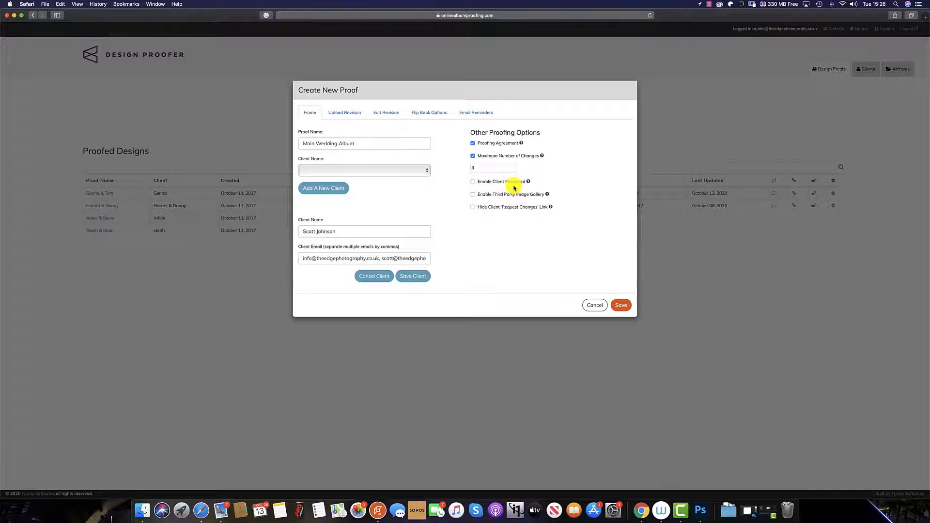
pyautogui.click(473, 182)
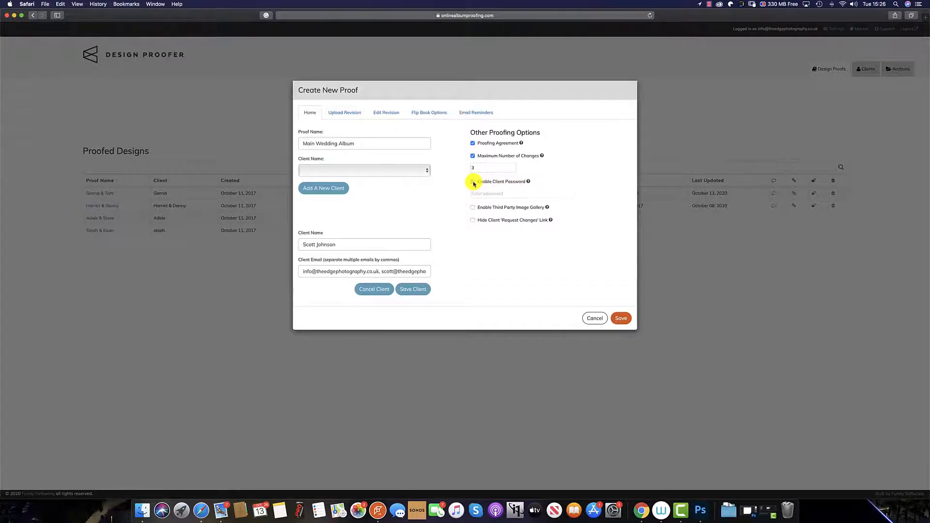
pyautogui.click(473, 181)
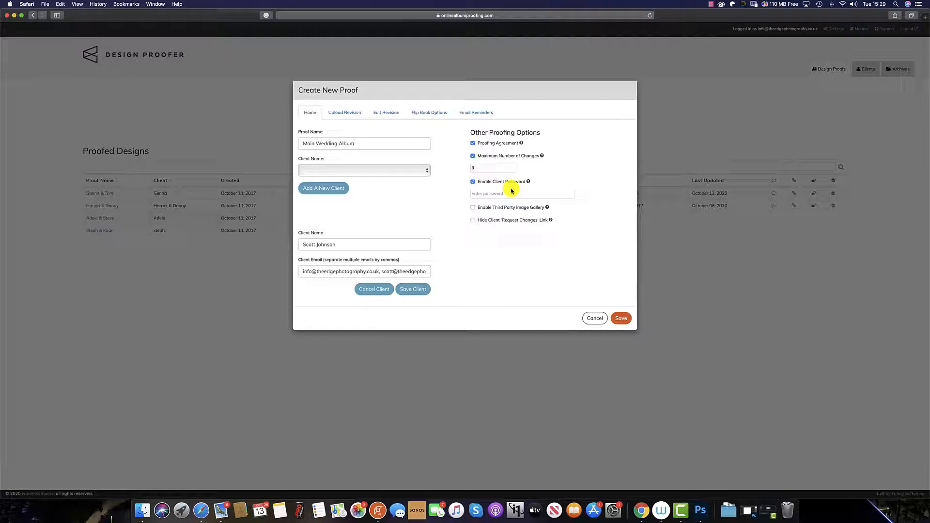
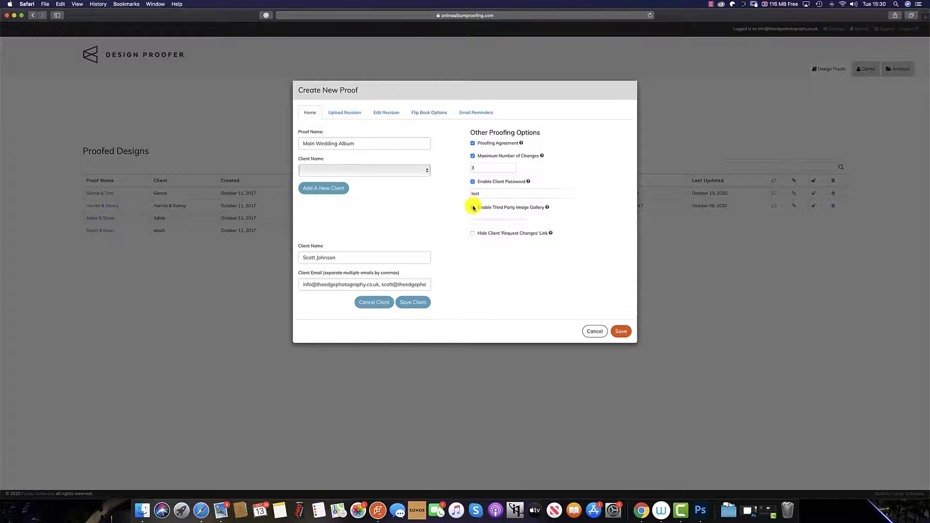
pyautogui.click(473, 208)
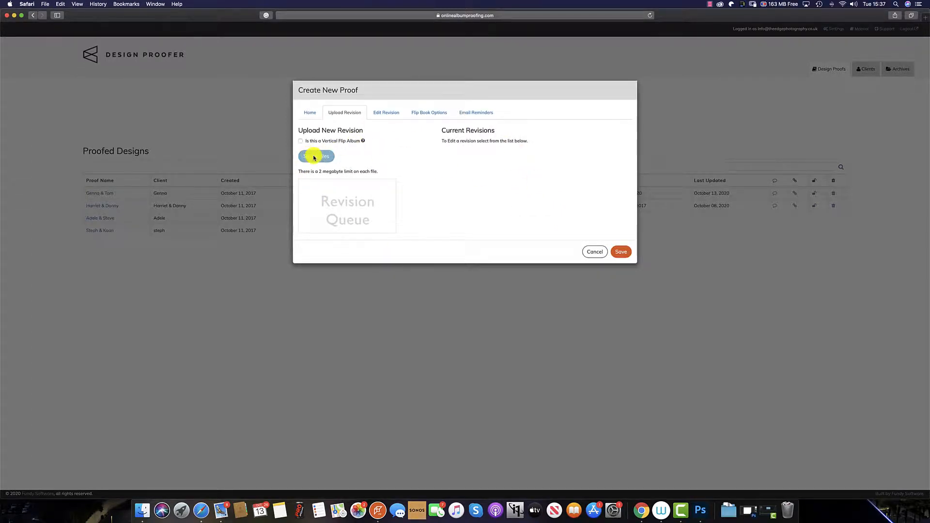
# - Upload the spread JPEGs from the Drobo drive as Revision 1
pyautogui.click(316, 156)
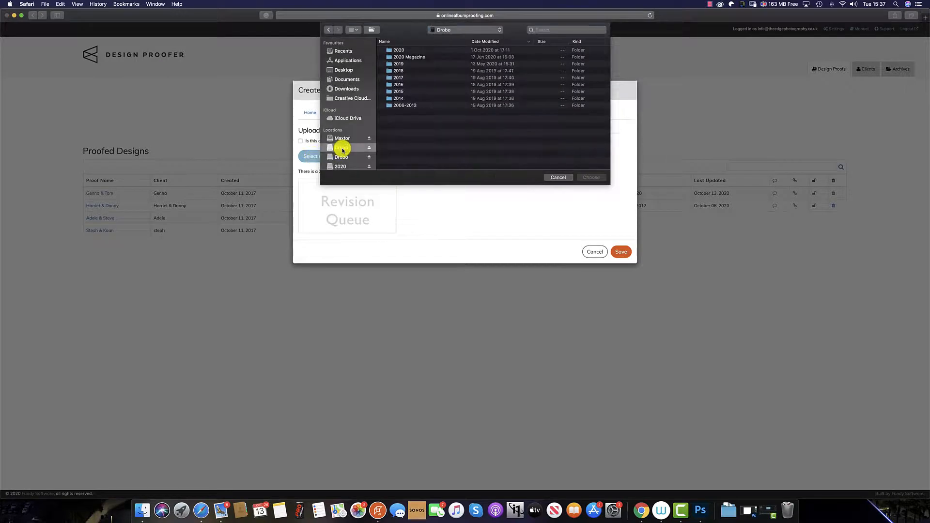
pyautogui.doubleClick(398, 64)
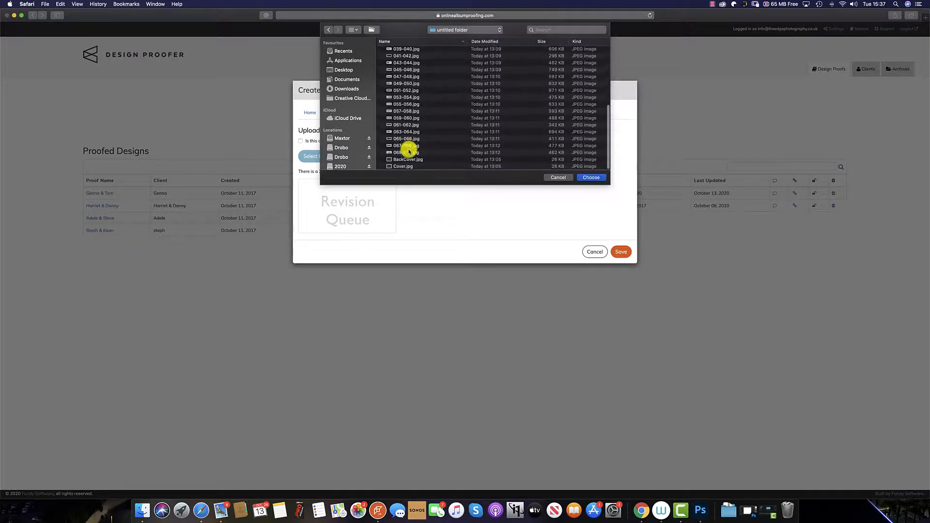
pyautogui.click(591, 176)
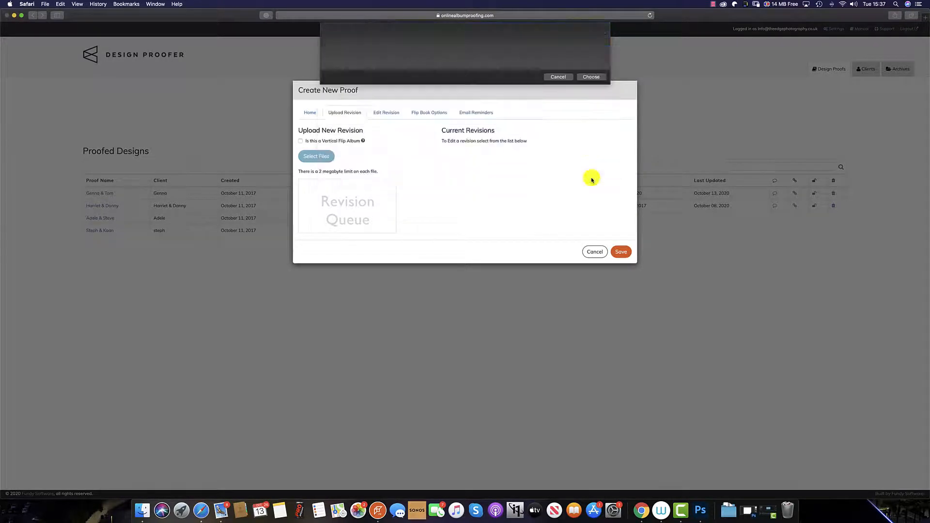
pyautogui.click(590, 76)
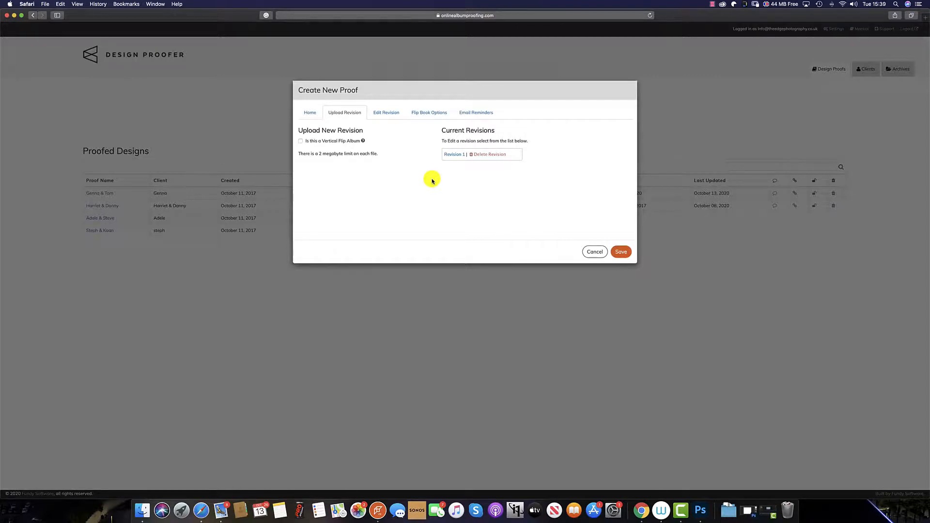
pyautogui.moveTo(454, 186)
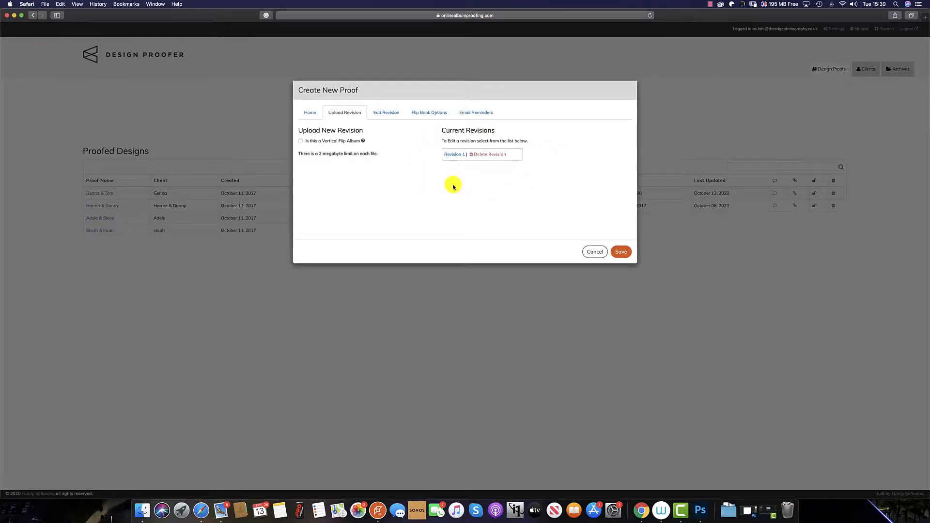
# - Save the proof and review Revision 1's spreads in page order
pyautogui.click(620, 252)
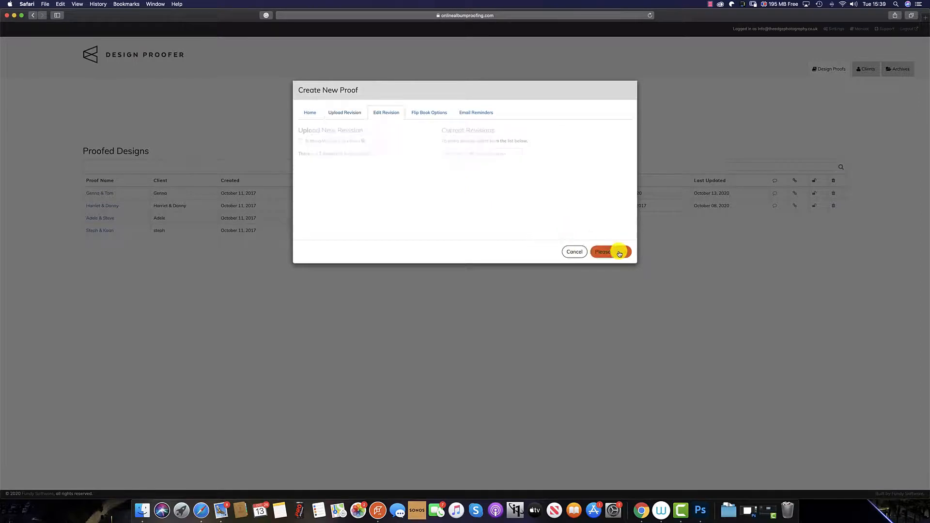
pyautogui.click(605, 252)
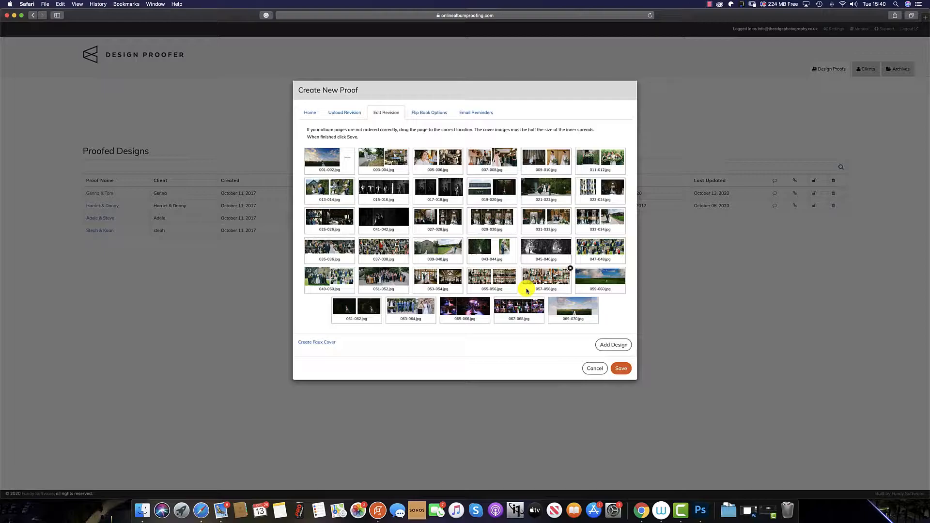
pyautogui.click(430, 113)
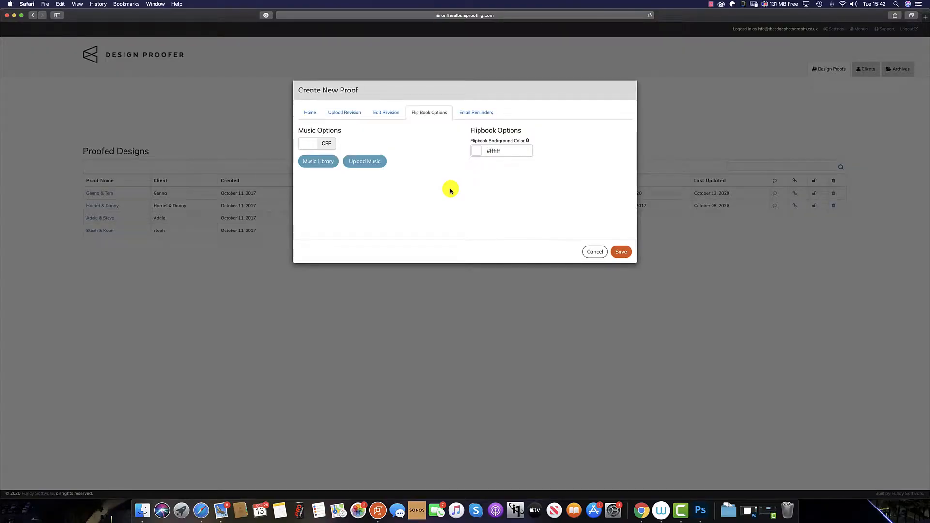
pyautogui.moveTo(450, 189)
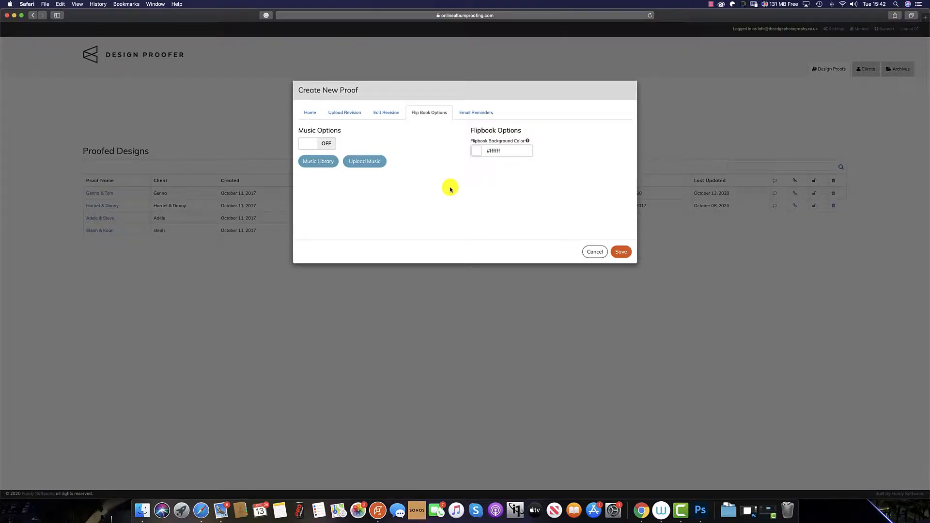
# - Switch flipbook music on with looping and upload the 'brief moment' MP3 from Downloads
pyautogui.click(317, 143)
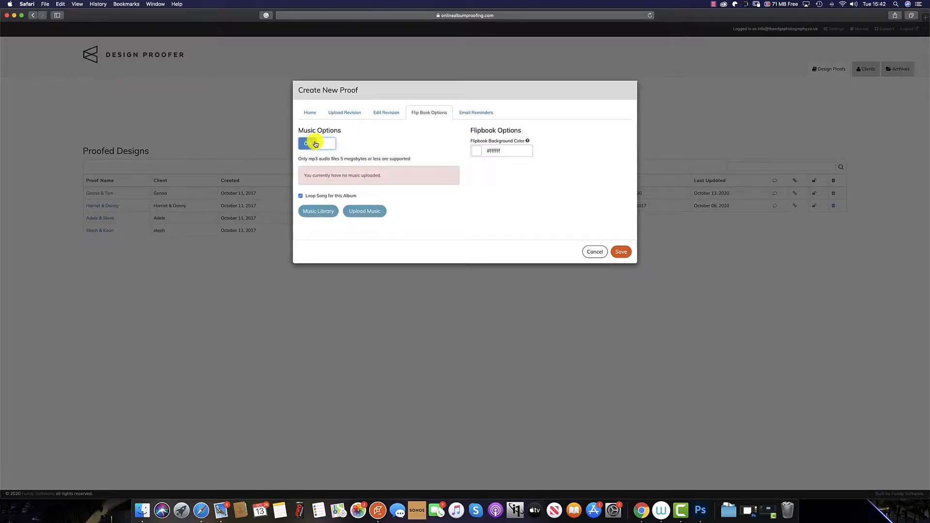
pyautogui.click(317, 143)
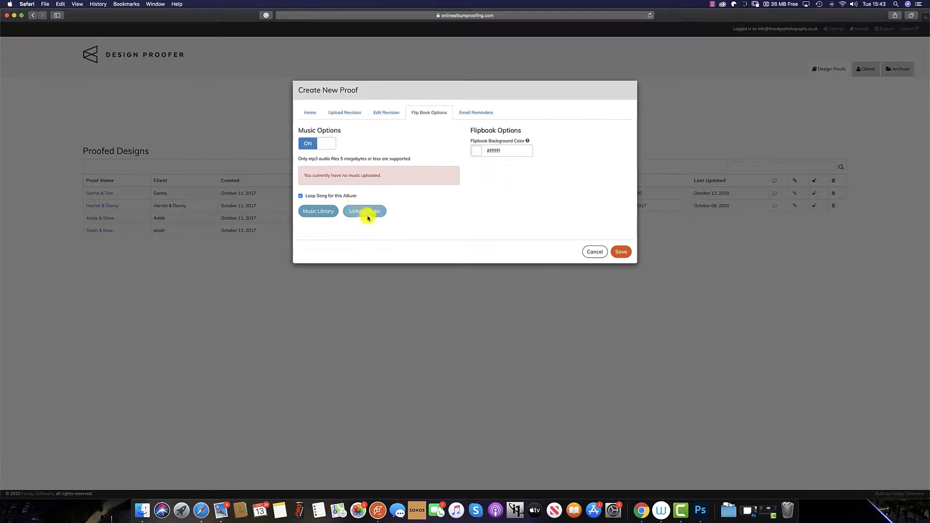
pyautogui.click(364, 211)
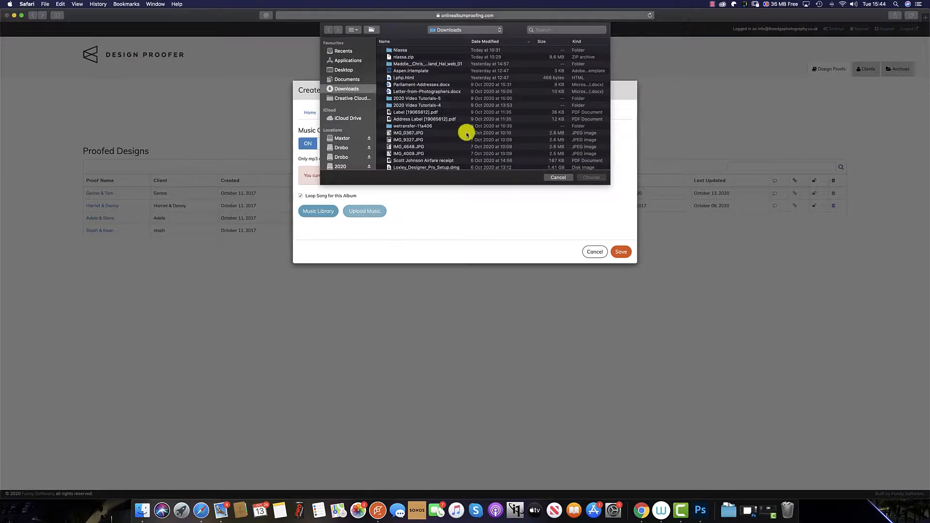
pyautogui.scroll(-3)
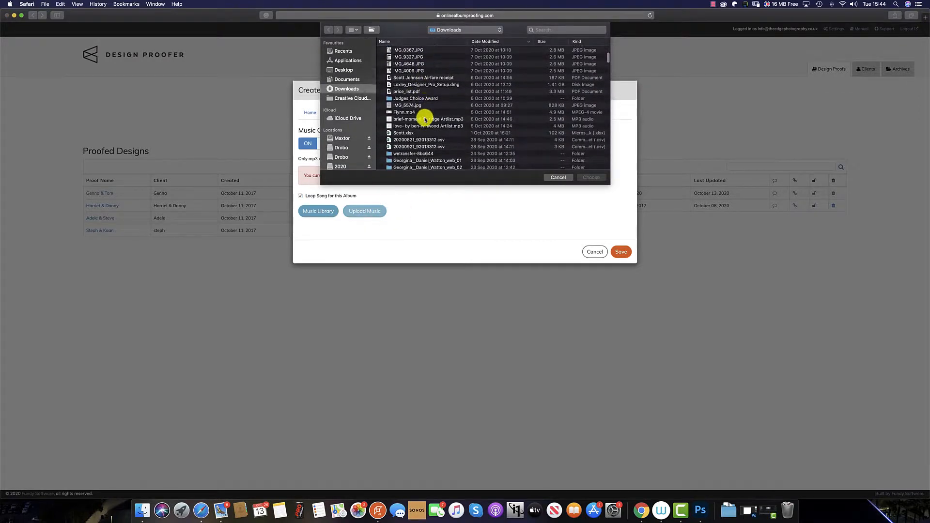
pyautogui.click(428, 118)
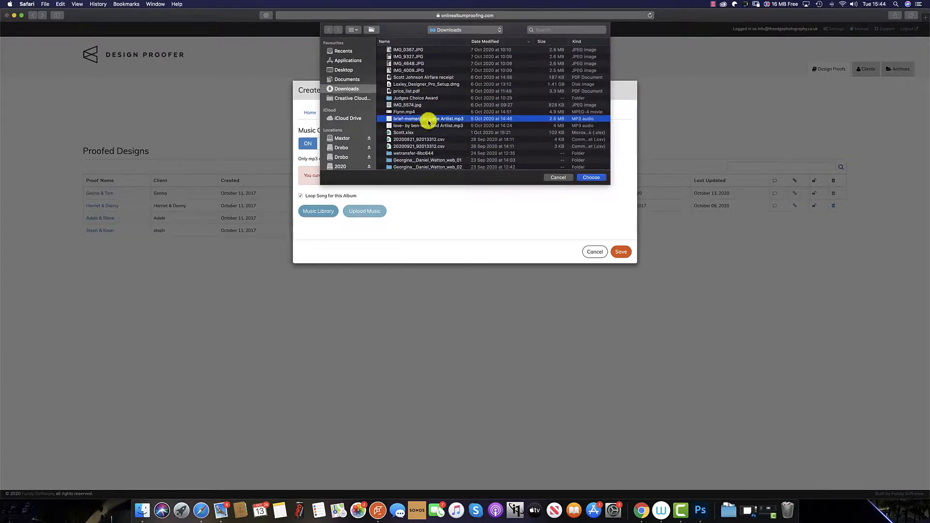
pyautogui.click(591, 177)
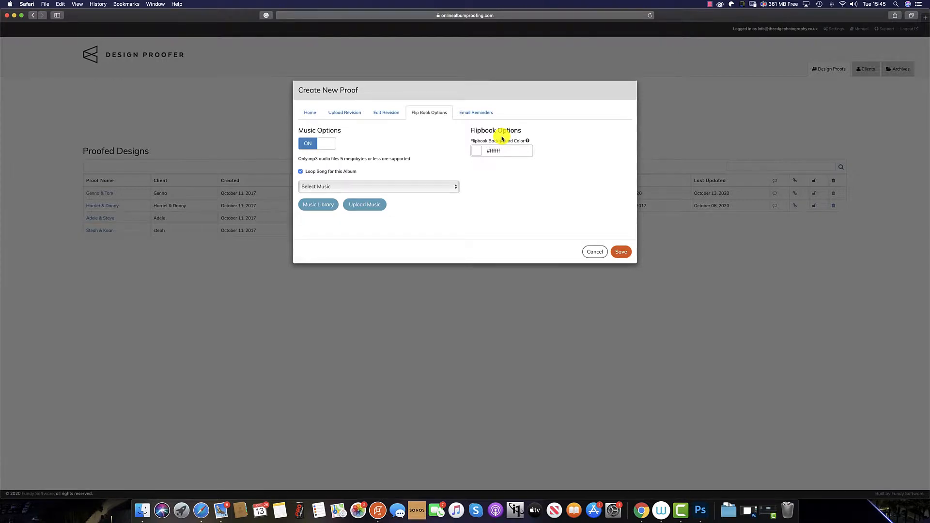
# - Set the flipbook background colour to green (#6bc242)
pyautogui.click(502, 150)
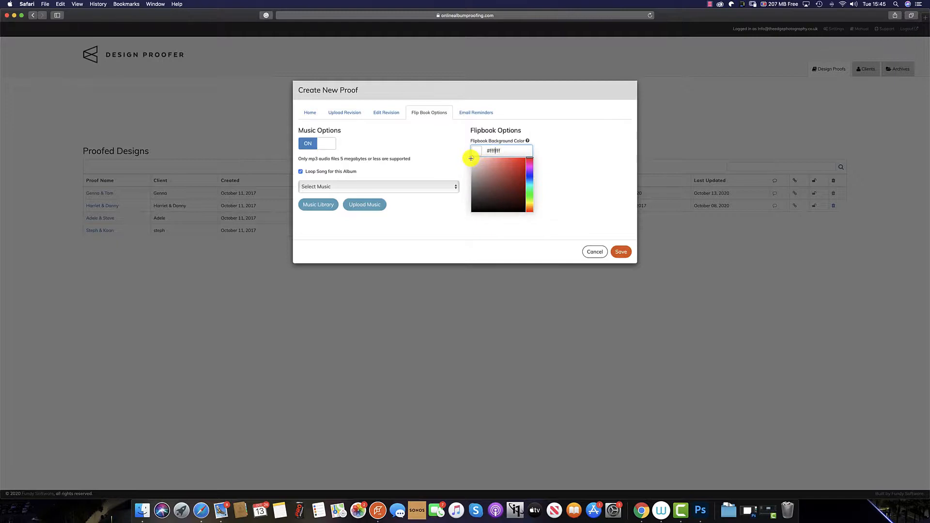
pyautogui.click(497, 171)
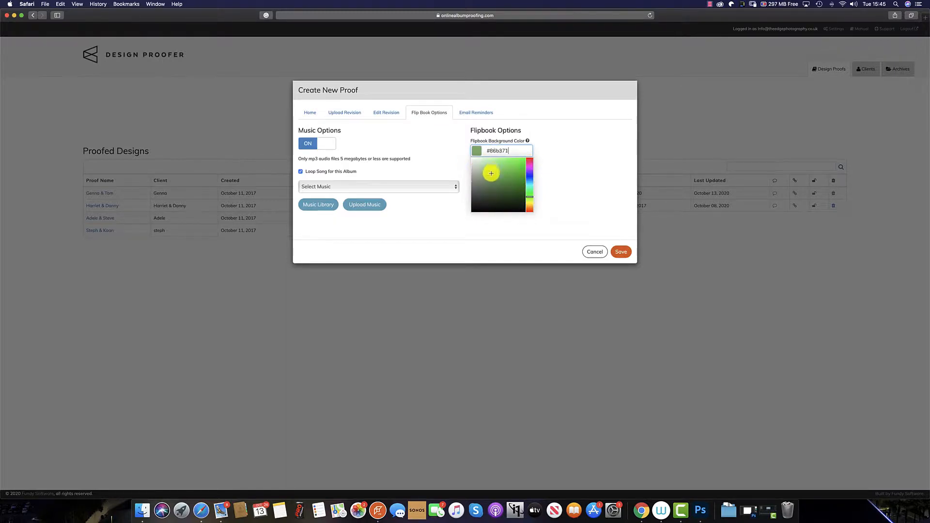
pyautogui.click(507, 171)
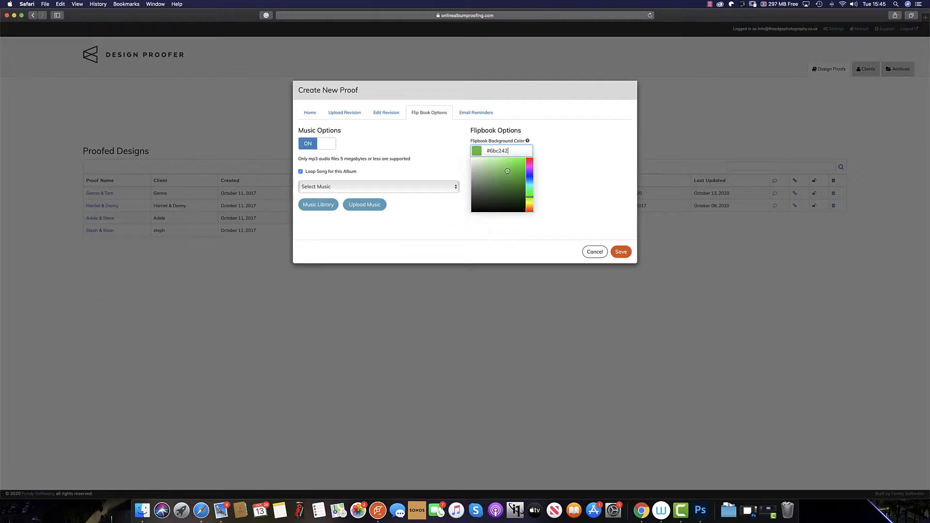
pyautogui.click(476, 112)
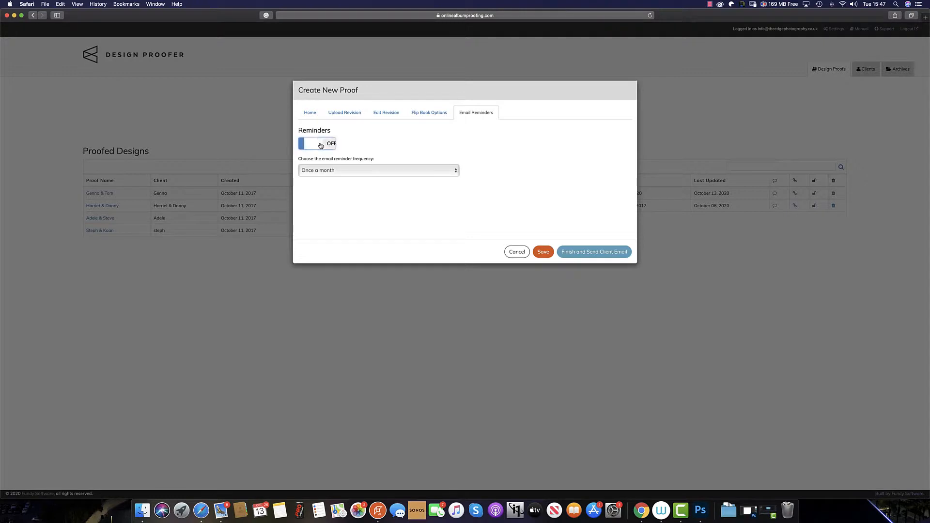
# - Turn email reminders on and set the frequency to Twice a month
pyautogui.click(318, 143)
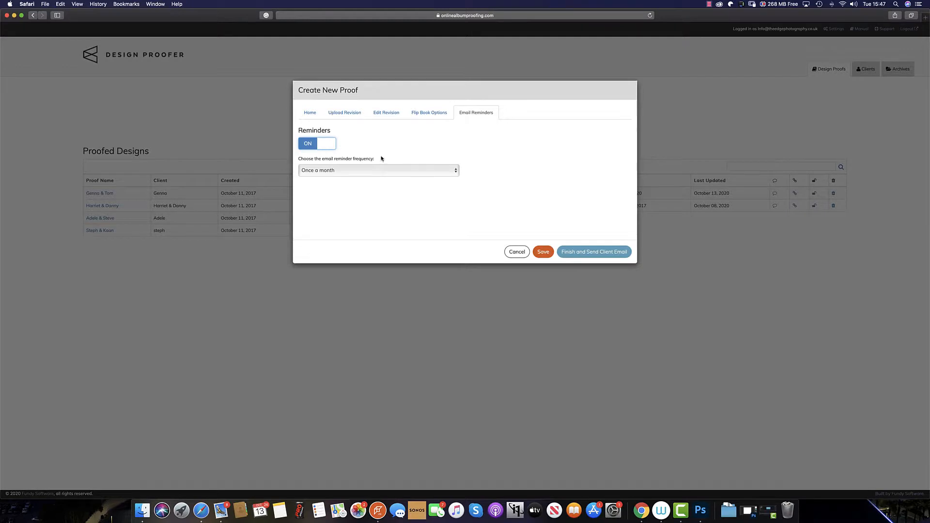
pyautogui.click(378, 170)
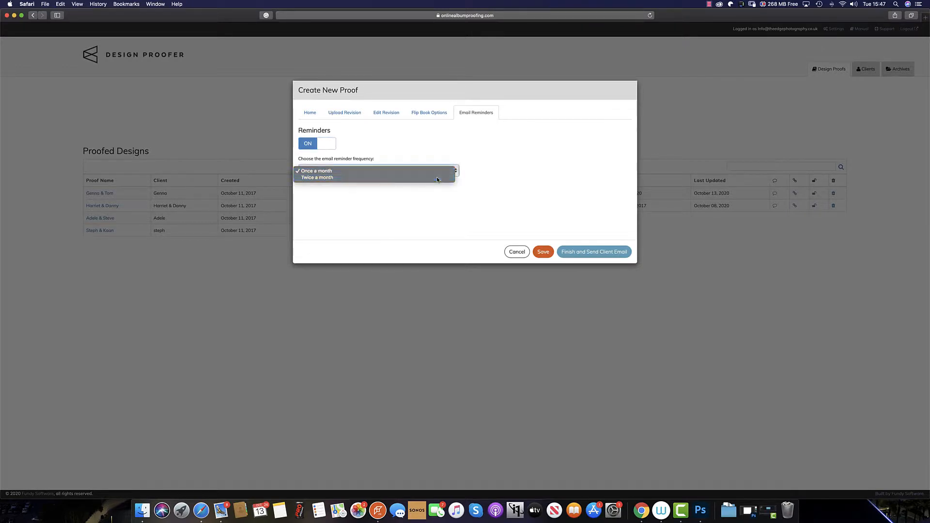
pyautogui.click(318, 177)
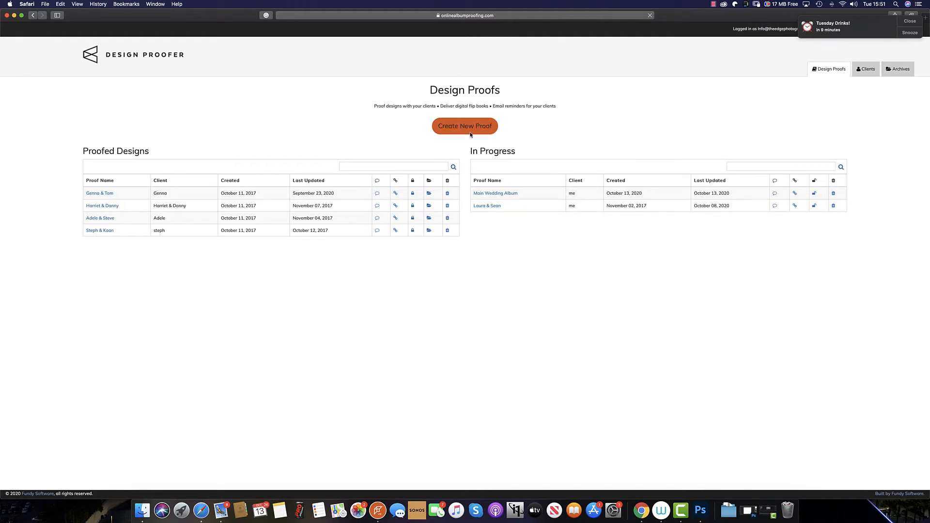
pyautogui.moveTo(524, 155)
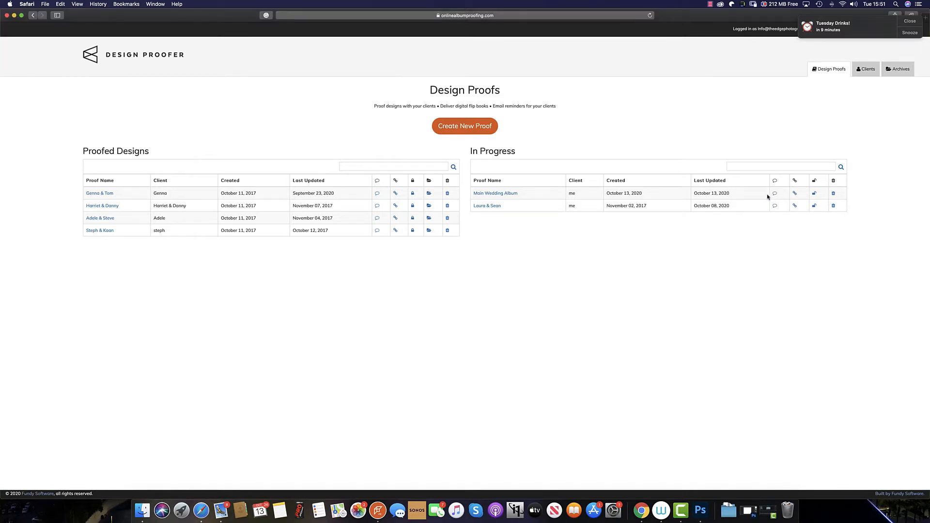
pyautogui.moveTo(795, 194)
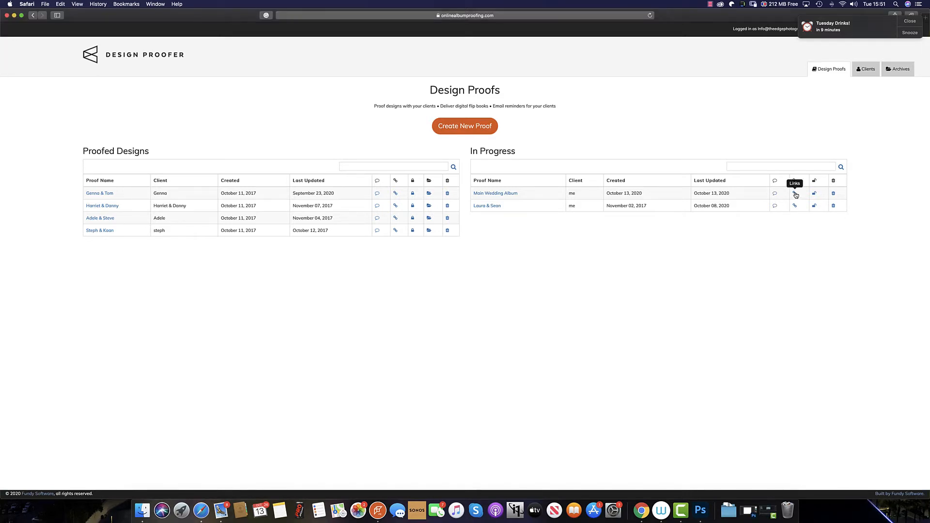
# - Show the client links (share, comments, friend) for the Main Wedding Album proof
pyautogui.click(795, 195)
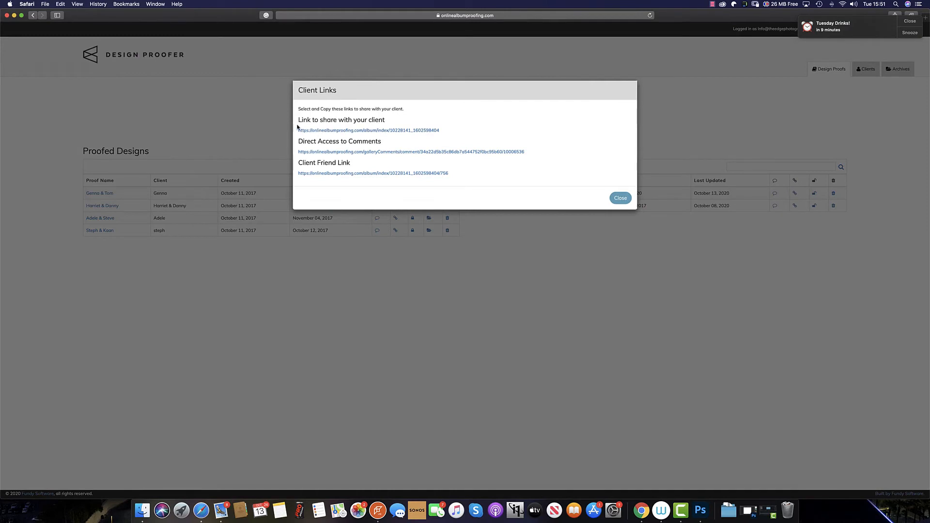